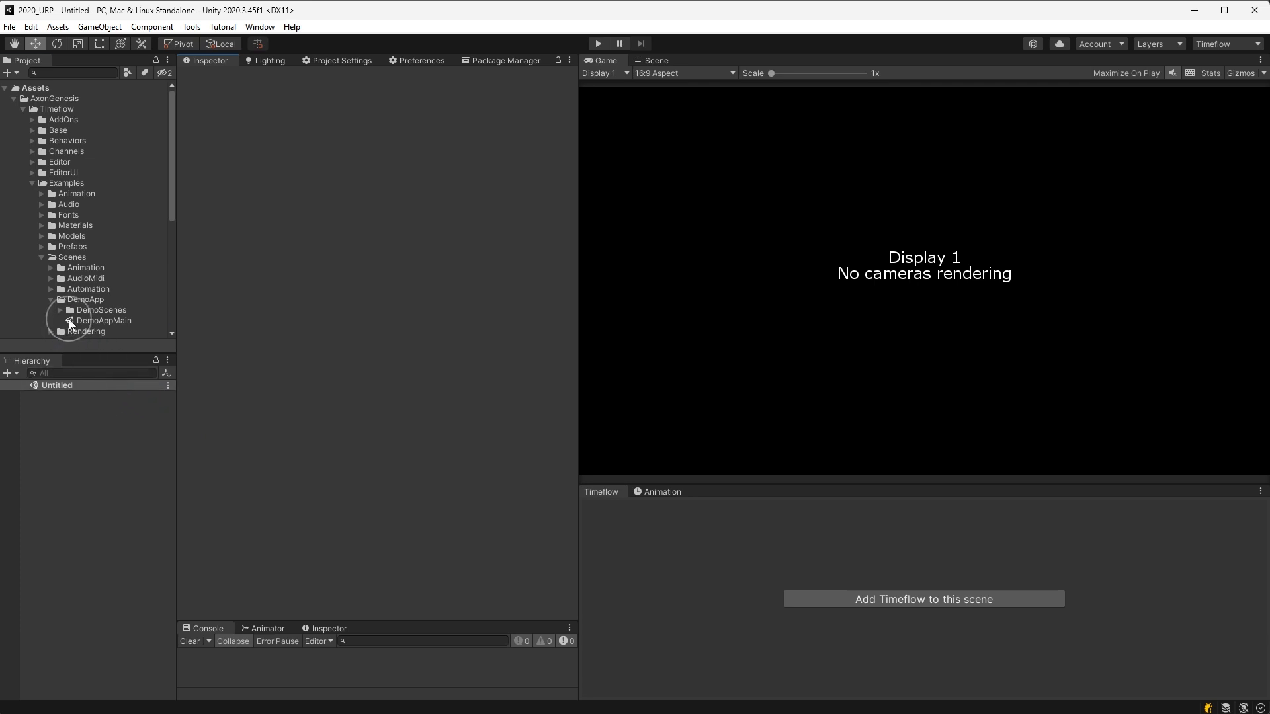
- Load the DemoAppMain scene and select TimeflowIntro to show its Timeflow settings
{"action": "double_click", "coordinate": [103, 321]}
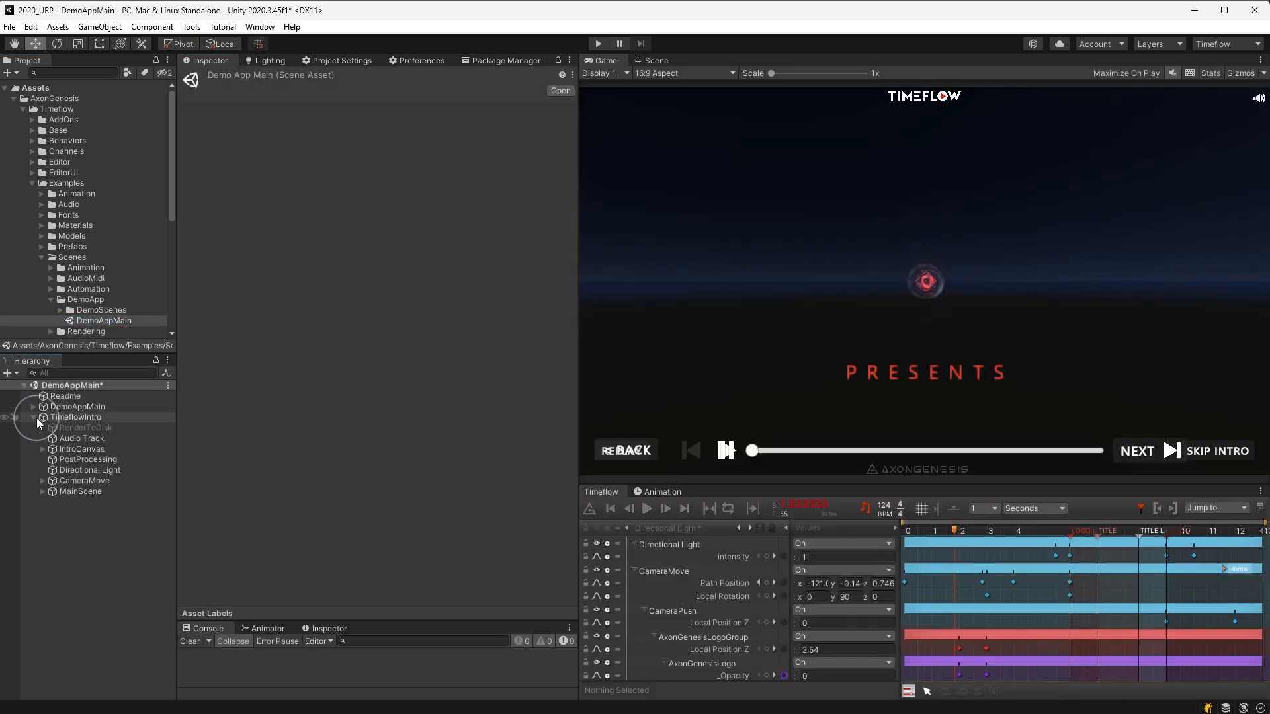
{"action": "left_click", "coordinate": [75, 416]}
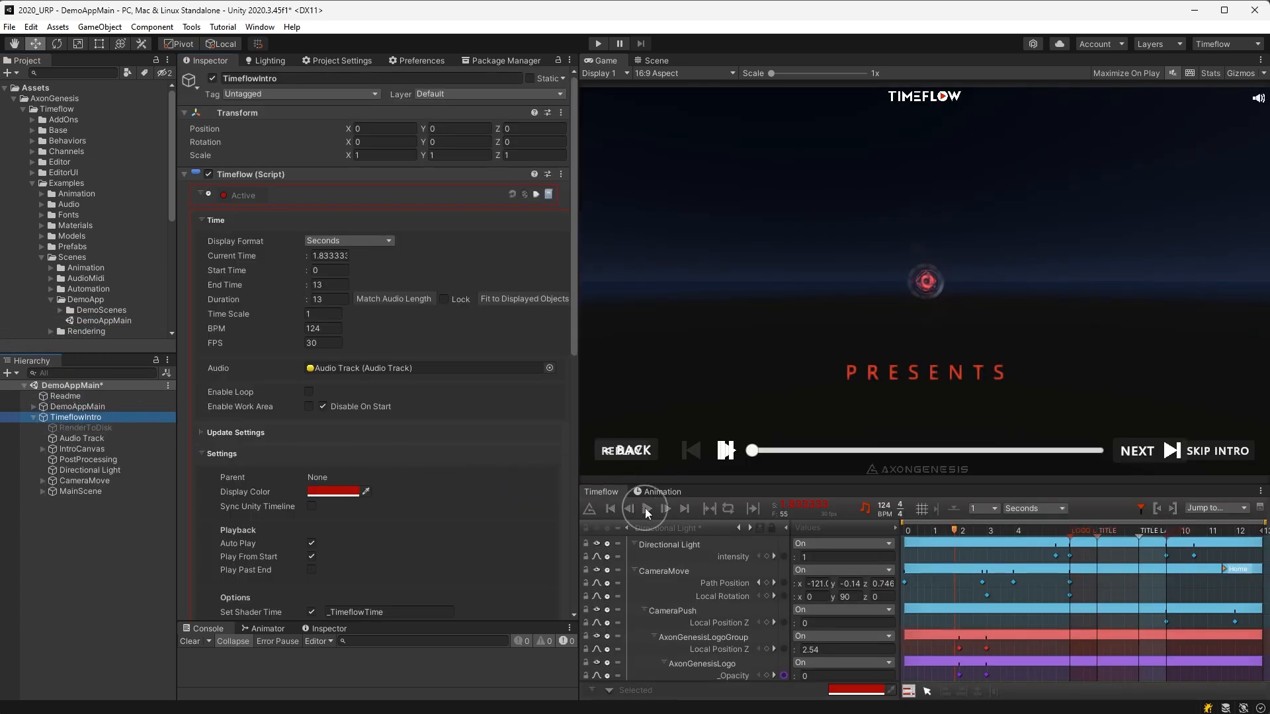
- Preview the TimeflowIntro animation in edit mode so the red spiral and logo animate
{"action": "left_click", "coordinate": [645, 508]}
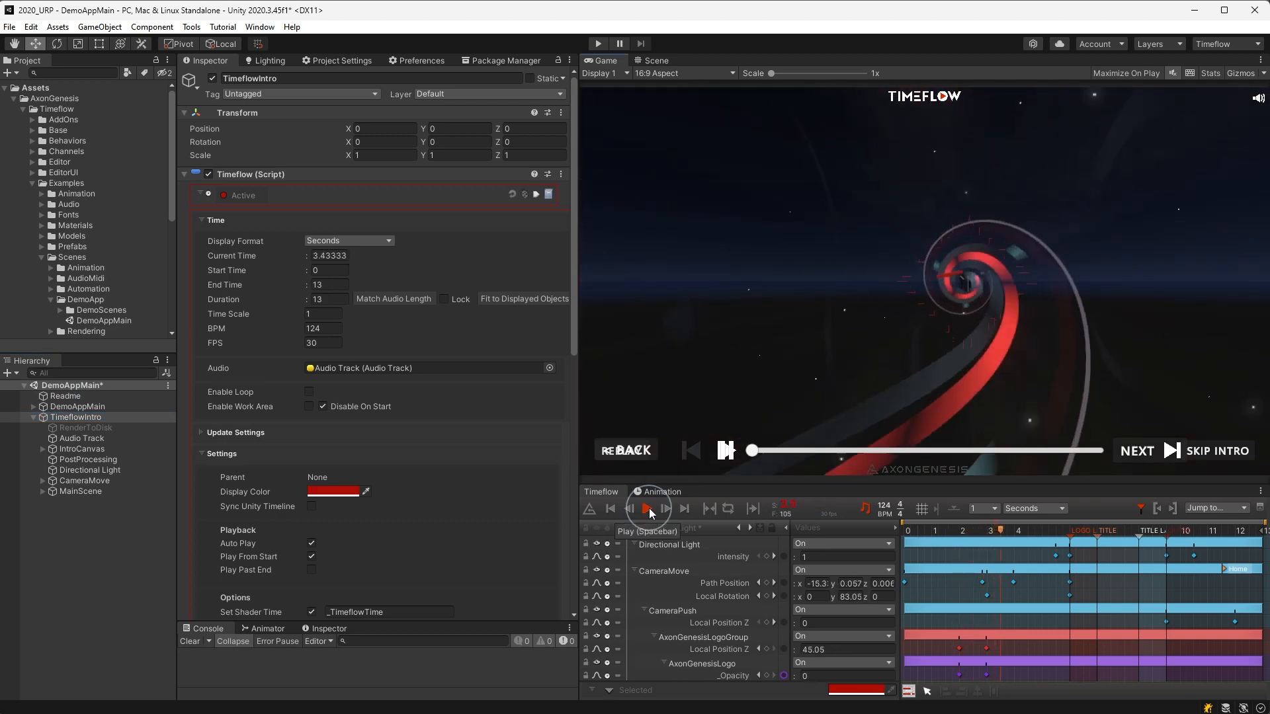
{"action": "left_click", "coordinate": [647, 508]}
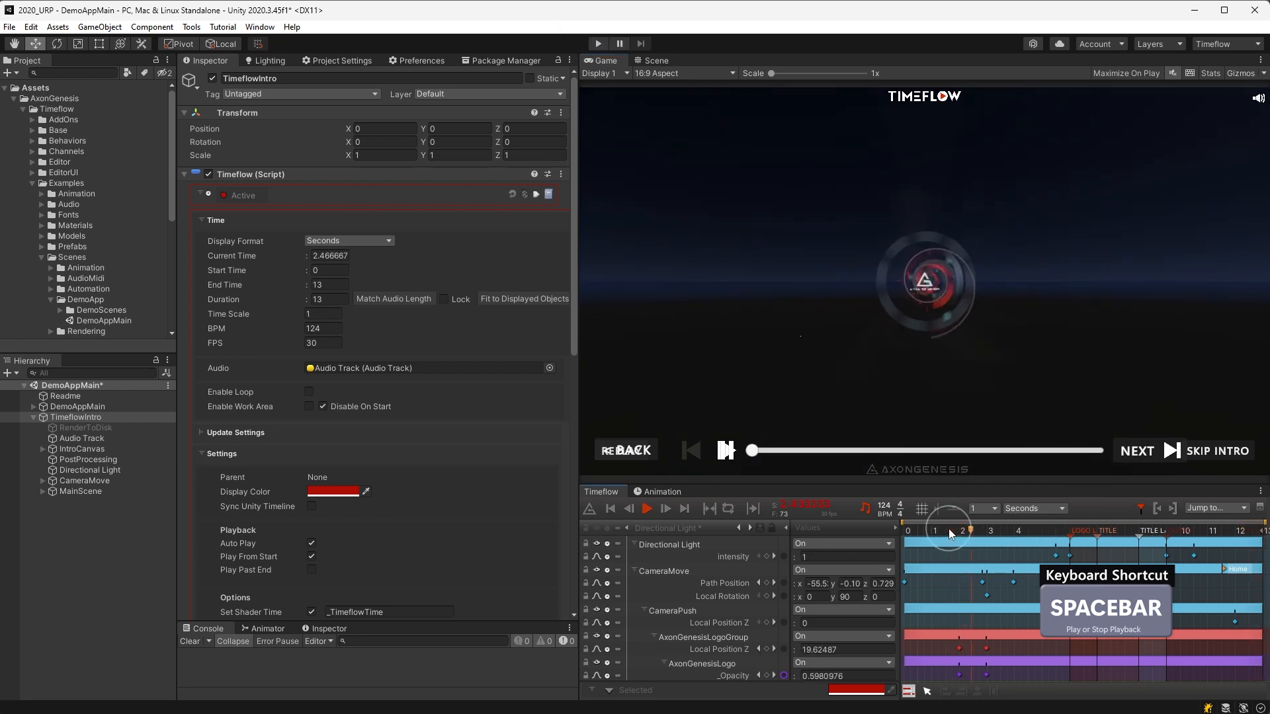
- Select the OUTRO marker, rewind the intro to its start and replay it
{"action": "left_click", "coordinate": [647, 508]}
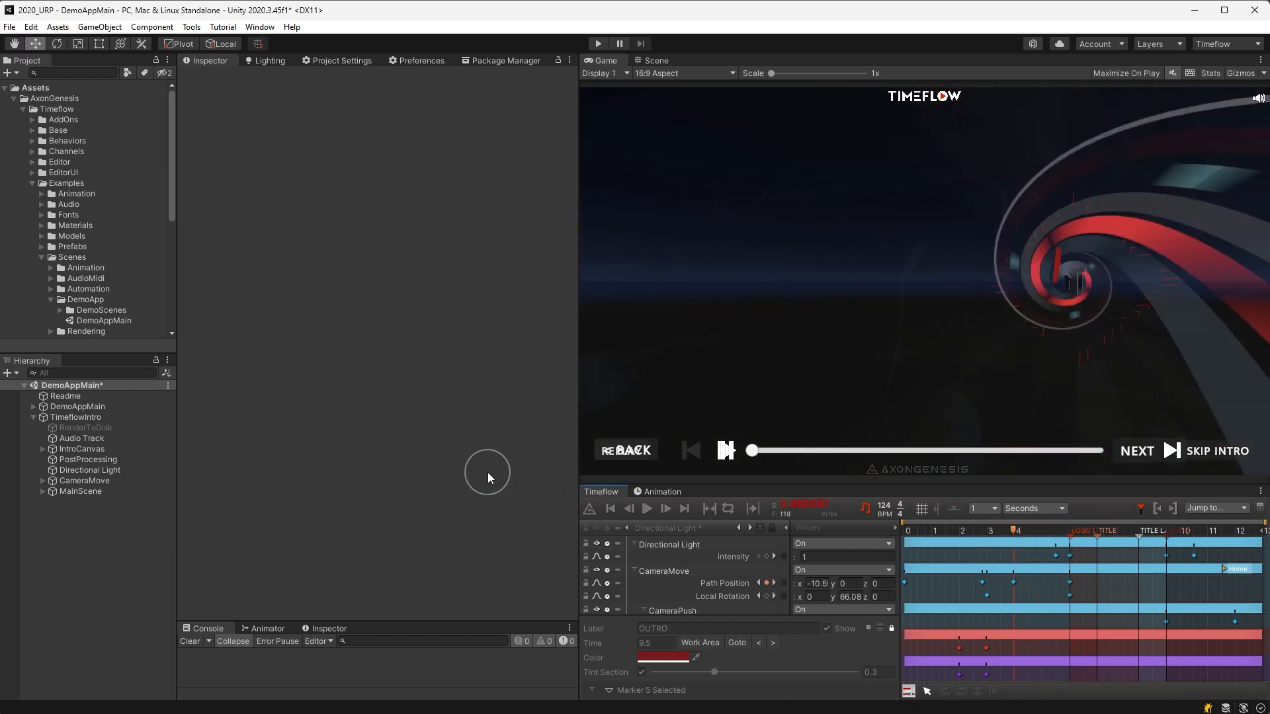
{"action": "left_click", "coordinate": [647, 508]}
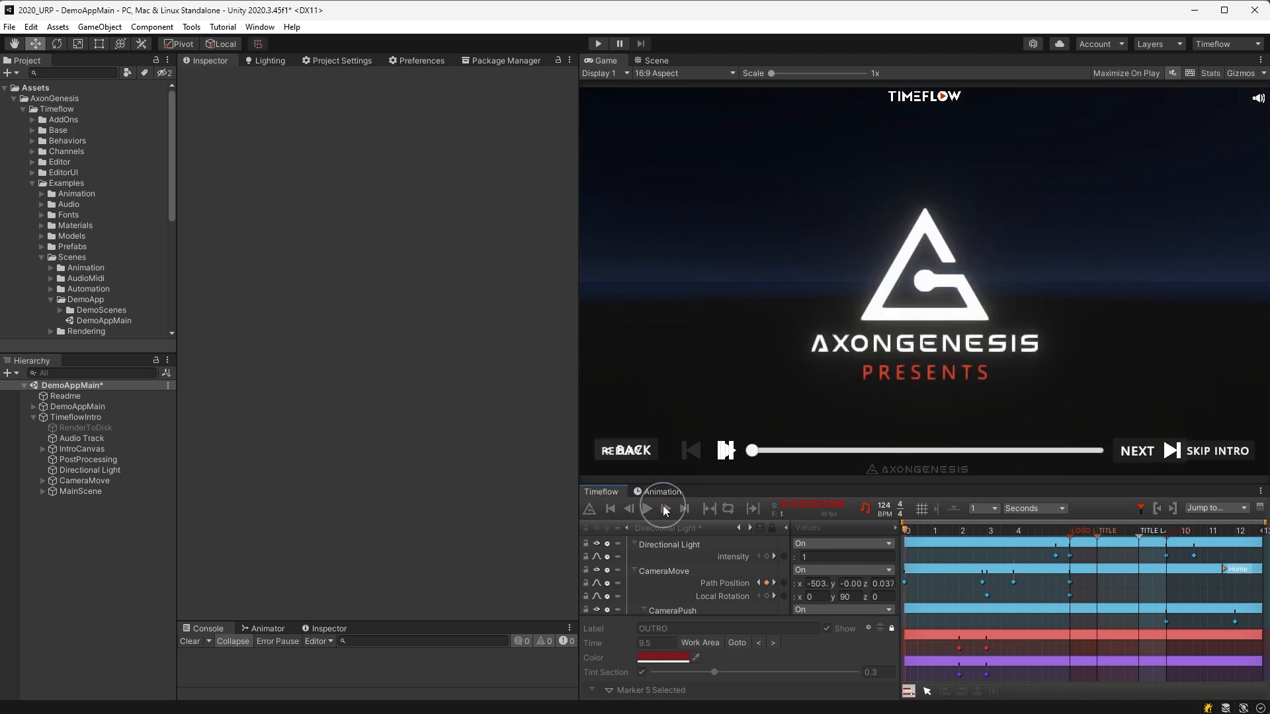
{"action": "left_click", "coordinate": [688, 508]}
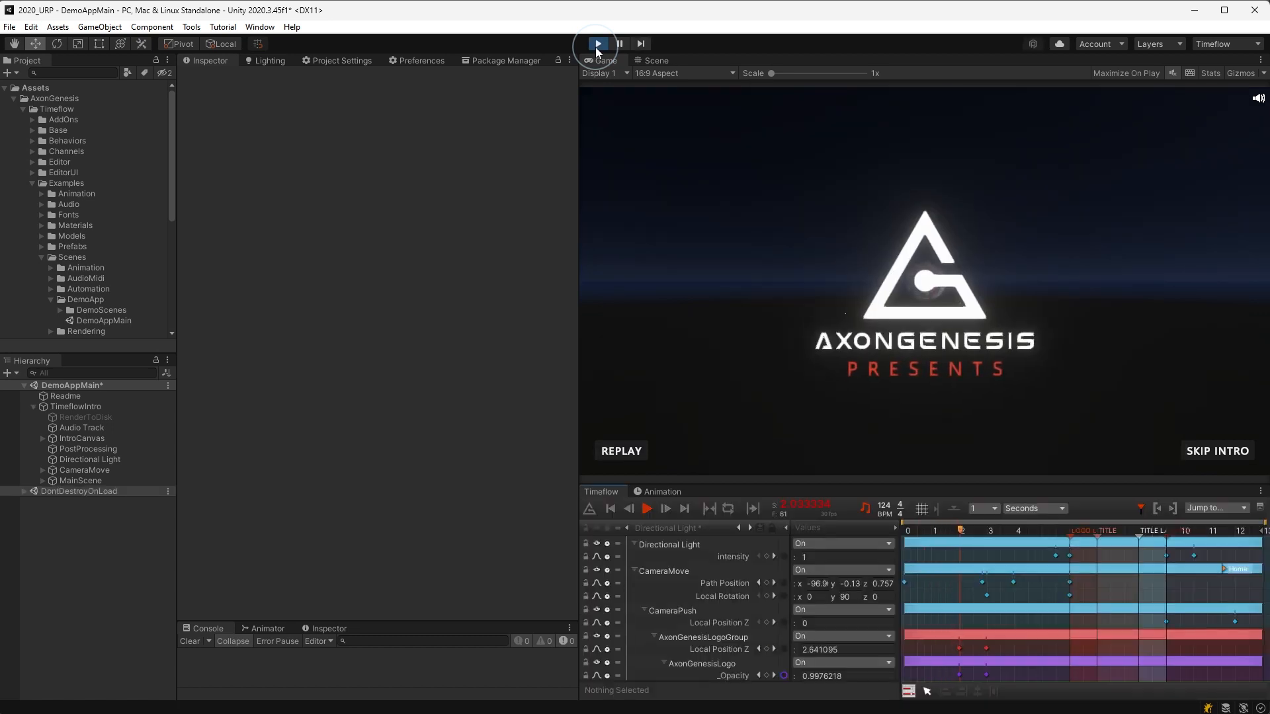
- Enter Play mode and scrub the running intro back to the AxonGenesis Presents card
{"action": "left_click", "coordinate": [597, 43]}
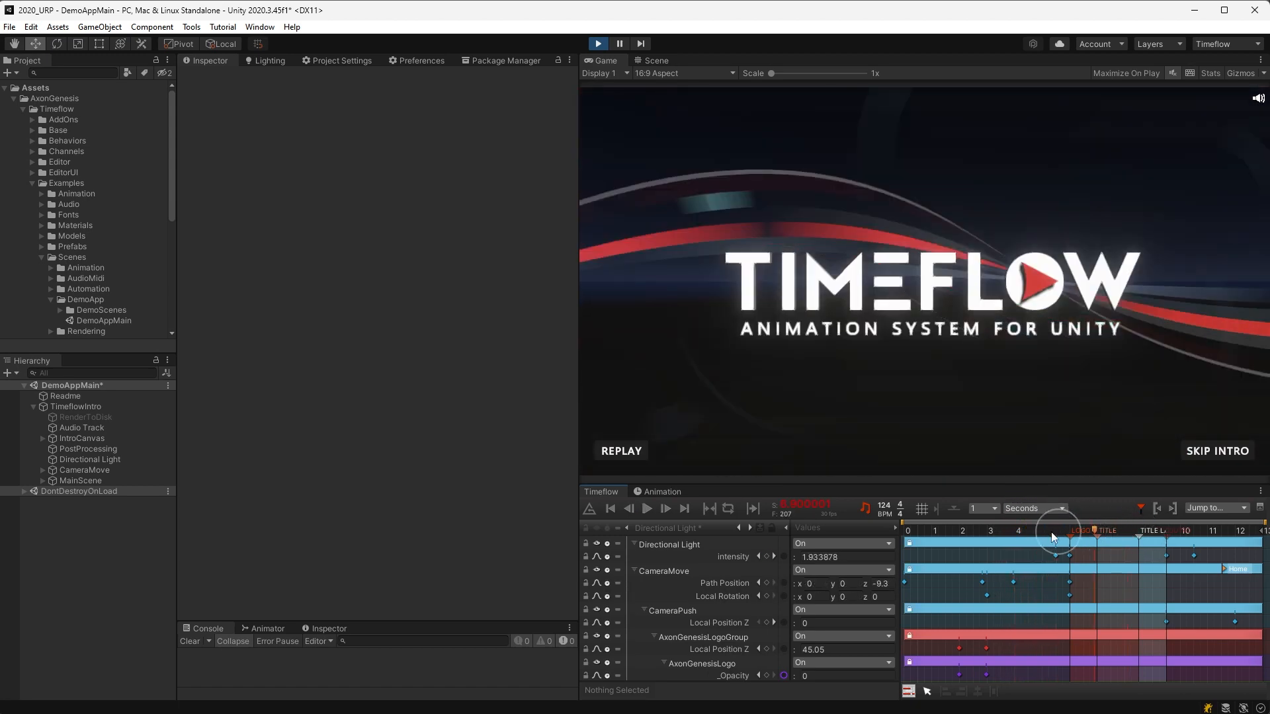
{"action": "left_click_drag", "start_coordinate": [1057, 542], "coordinate": [909, 534]}
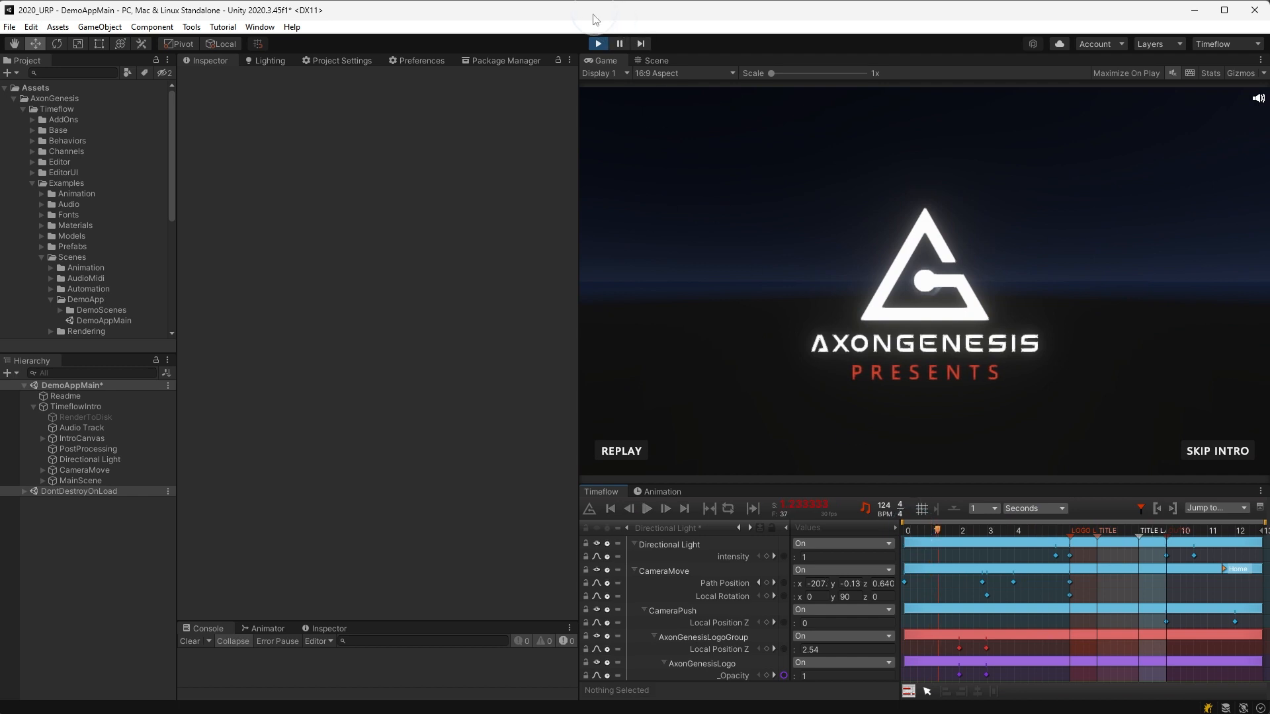
- Exit Play mode and scrub the intro forward to the TIMEFLOW title card
{"action": "left_click", "coordinate": [596, 44]}
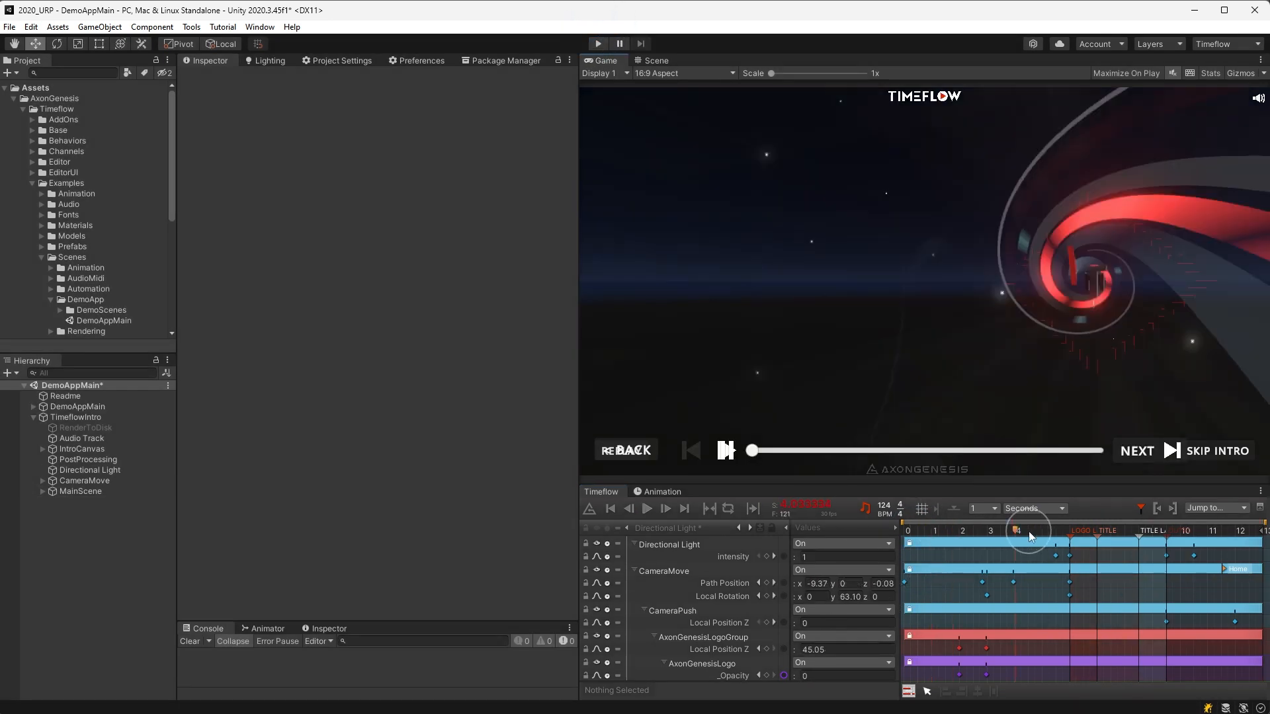
{"action": "left_click_drag", "start_coordinate": [1014, 530], "coordinate": [1063, 530]}
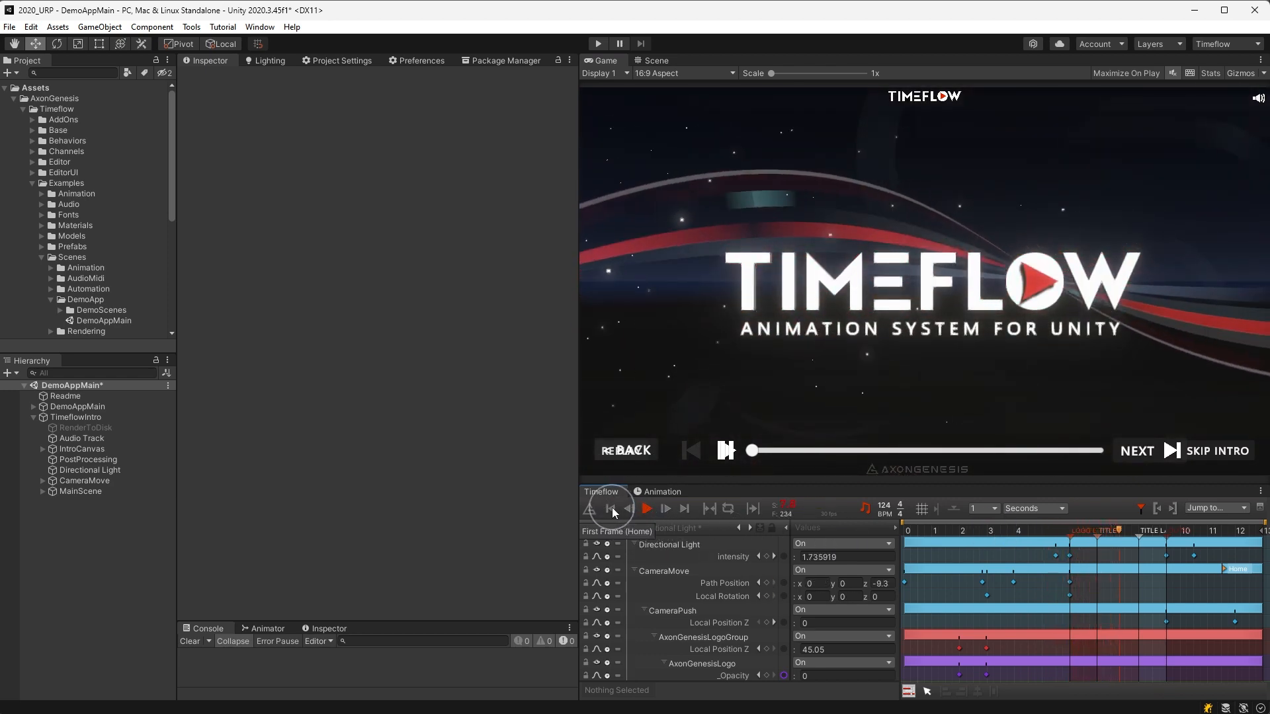
- Jump the intro back to its first frame, leaving only the dark starry sky
{"action": "left_click", "coordinate": [646, 508]}
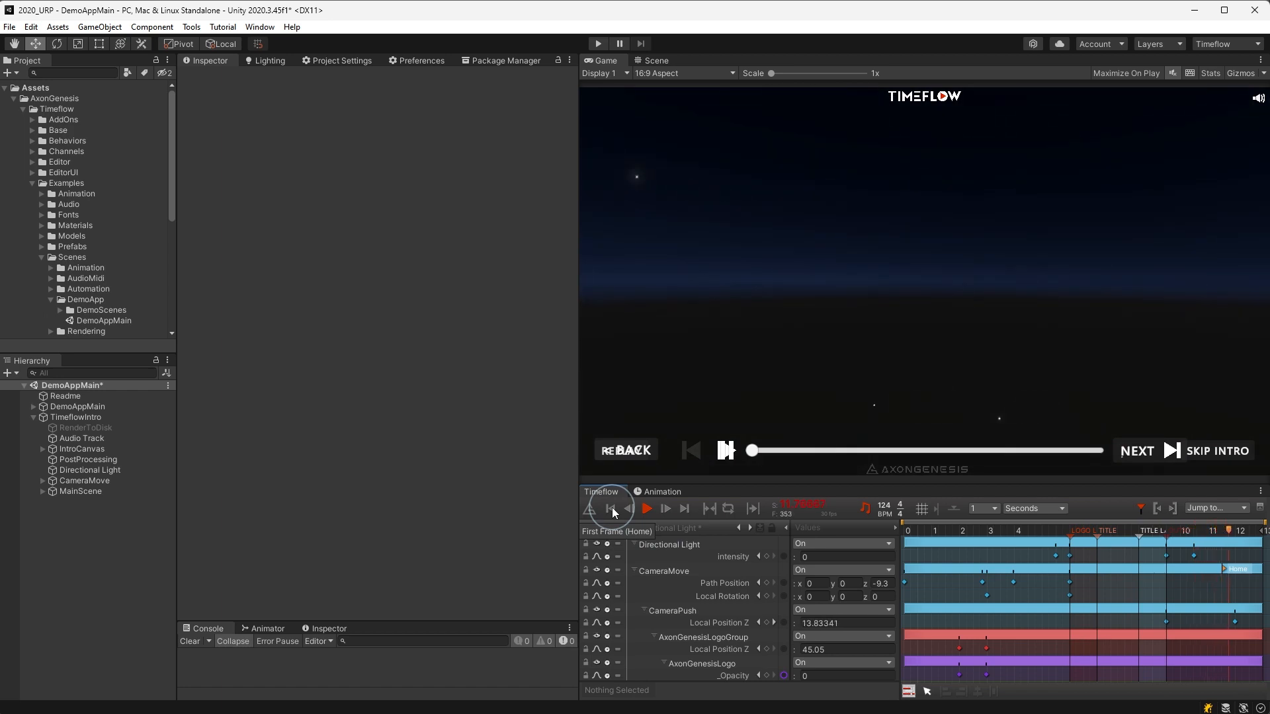
{"action": "left_click", "coordinate": [646, 508]}
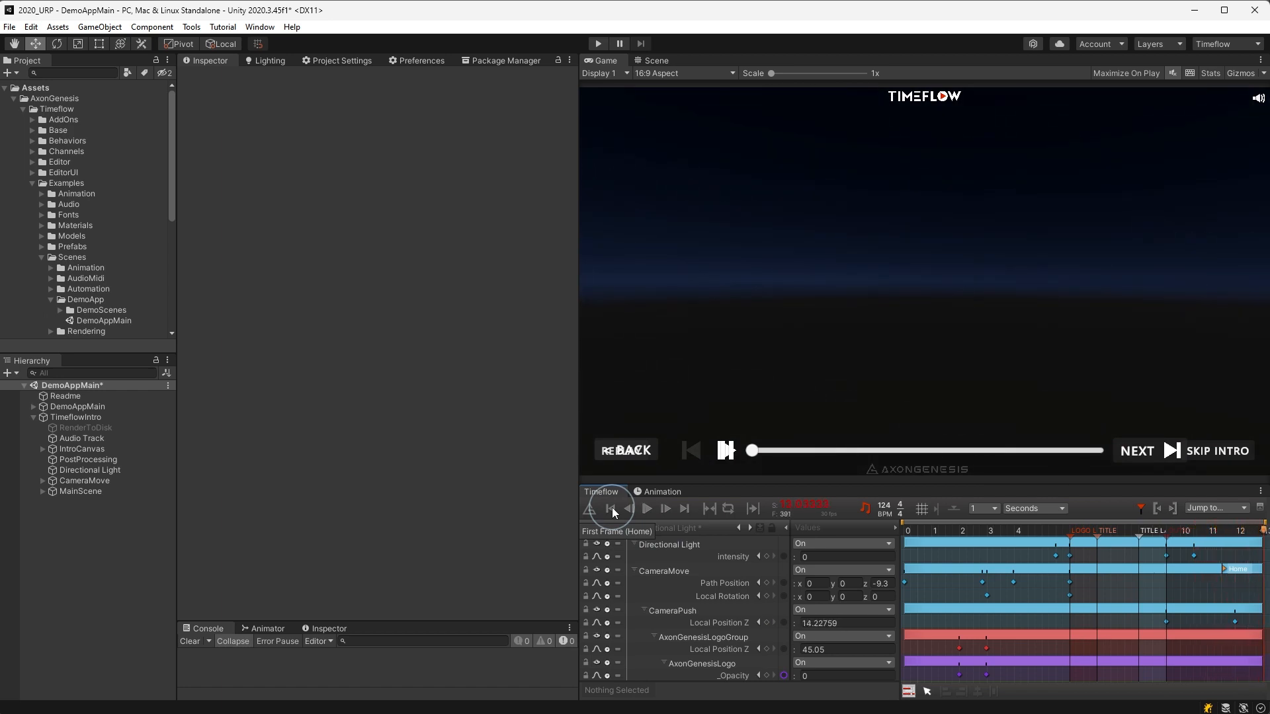